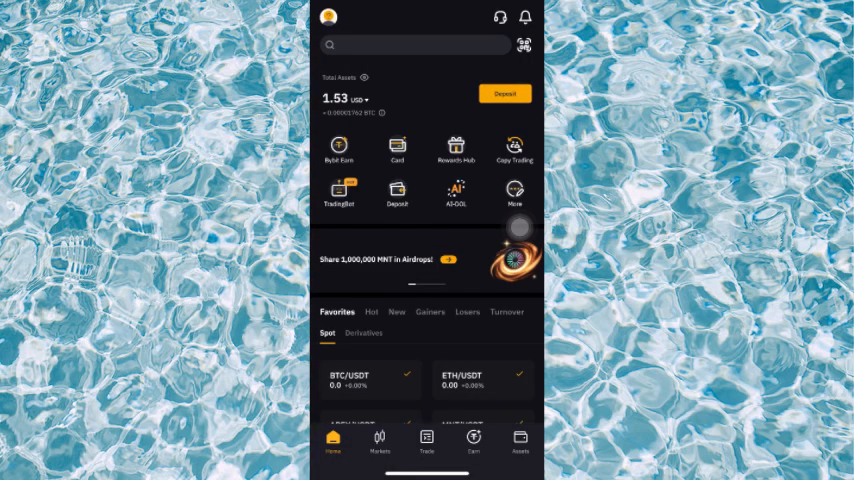
# Step: Go from the home screen to the Services page and show the Buy Crypto category
pyautogui.write('VVV/USDT')
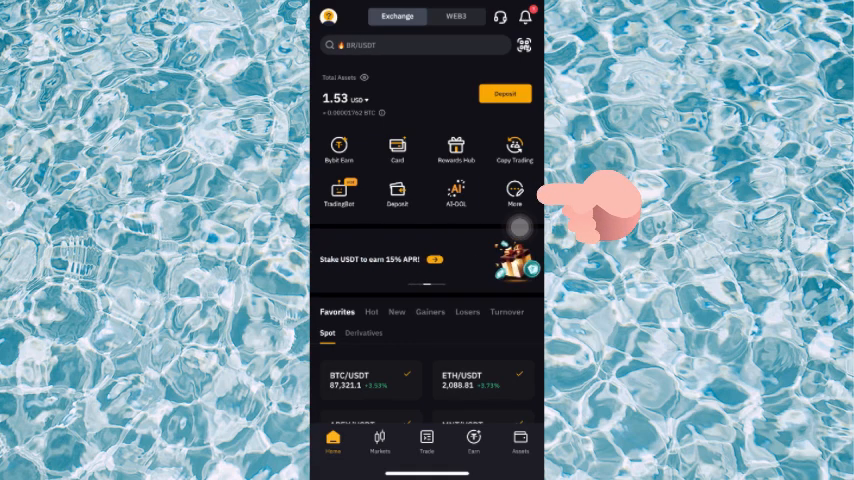
pyautogui.click(514, 192)
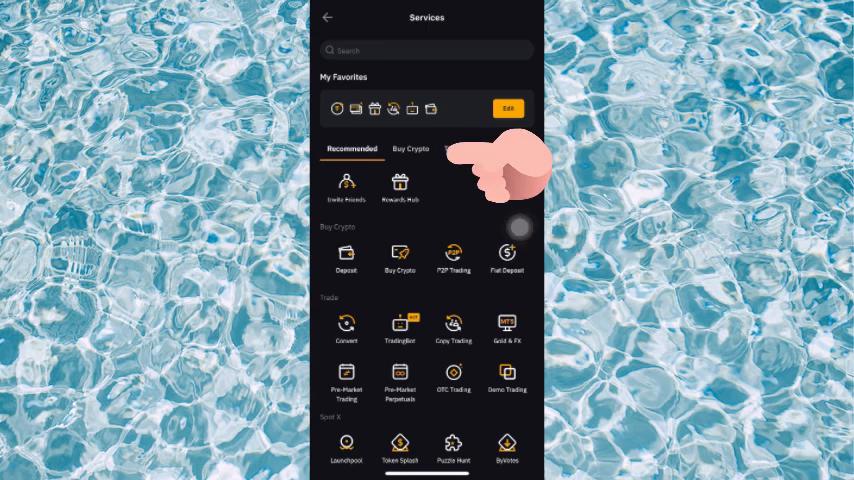
pyautogui.click(412, 148)
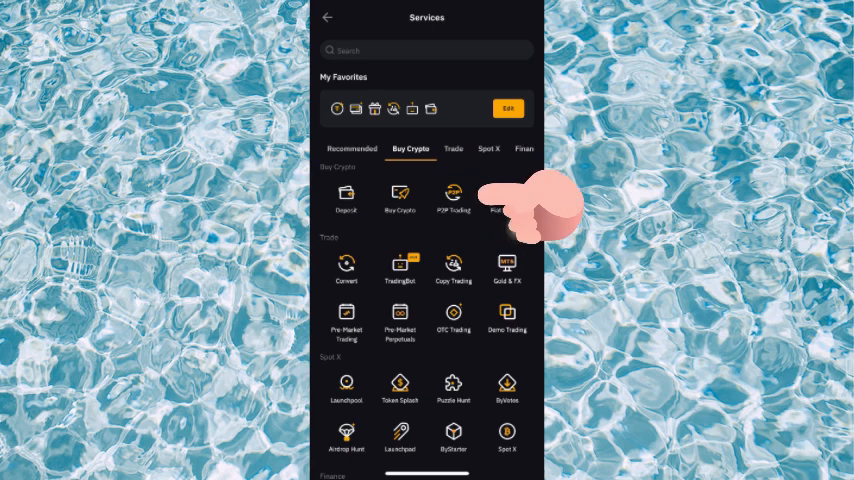
# Step: Enter the P2P Trading marketplace on the Buy tab listing USDT offers
pyautogui.click(454, 196)
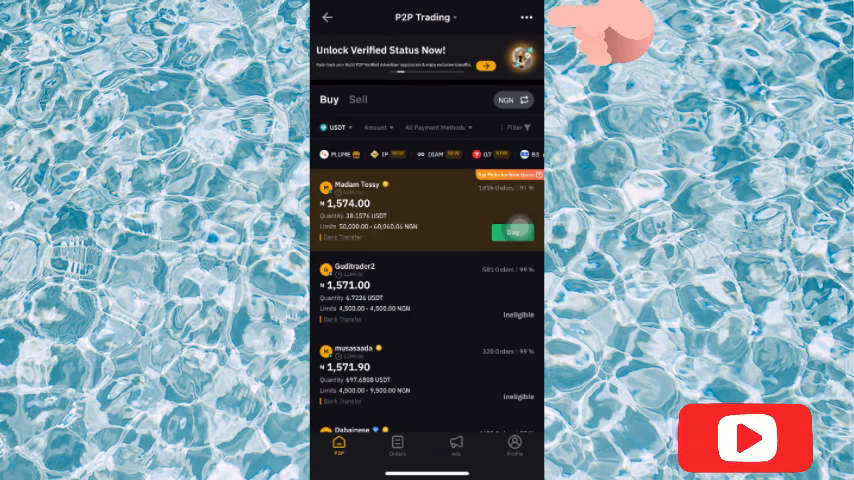
pyautogui.click(528, 18)
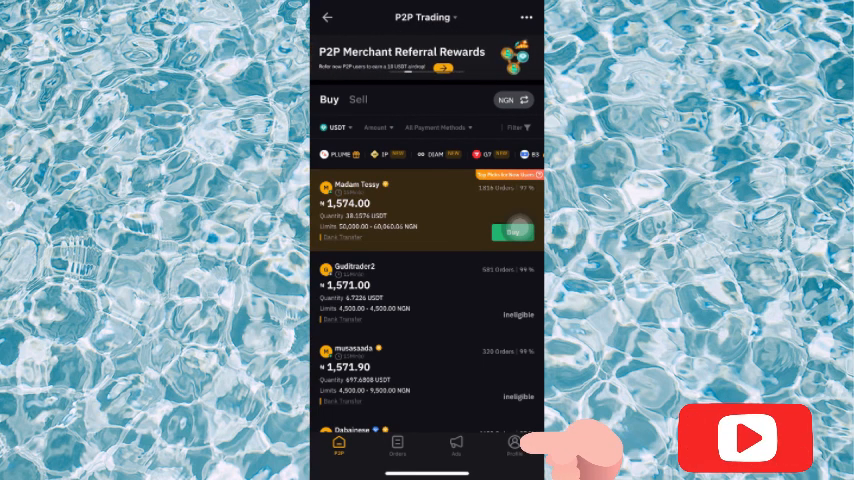
# Step: Reach the Payment Method page from the P2P profile, showing none added yet
pyautogui.click(512, 450)
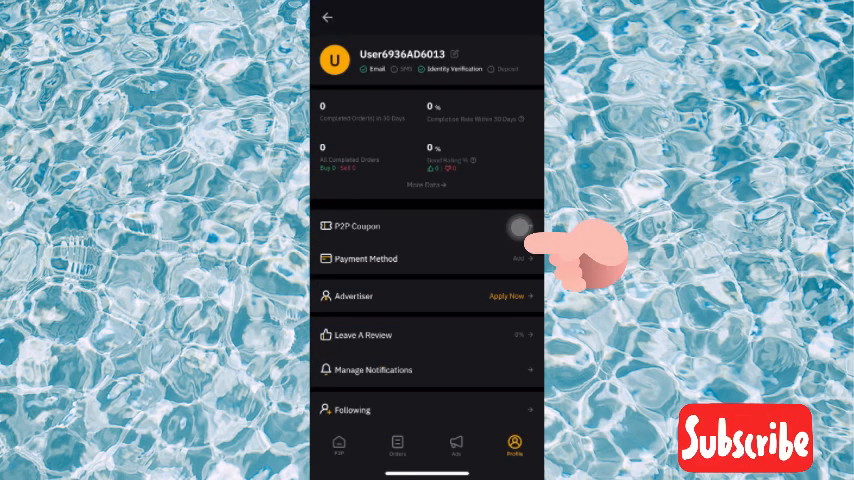
pyautogui.scroll(-3)
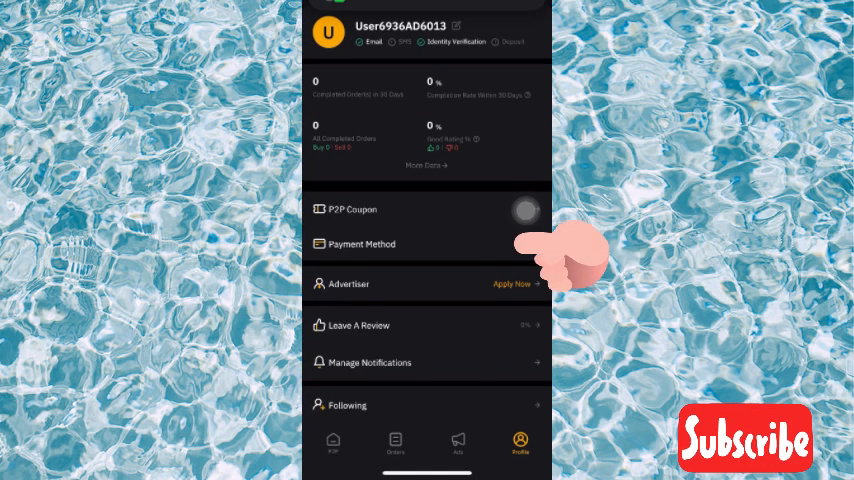
pyautogui.click(360, 244)
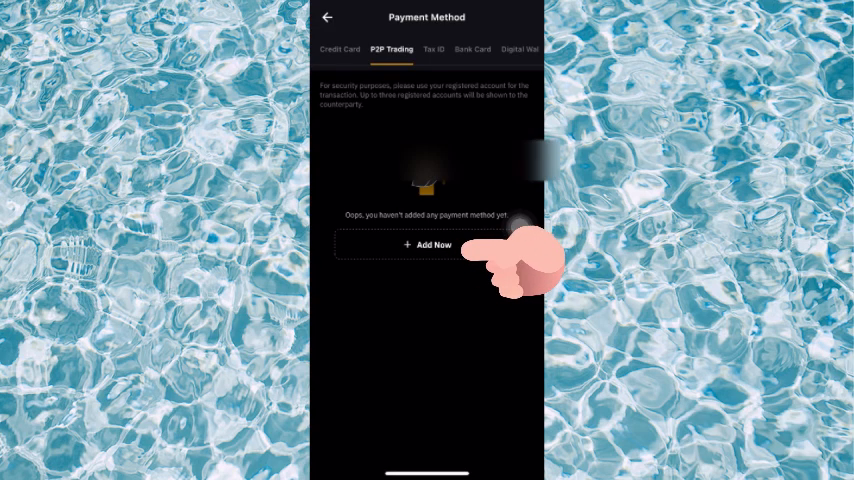
# Step: Begin a new payment method via Add Now, landing on the Bank Transfer form
pyautogui.click(428, 244)
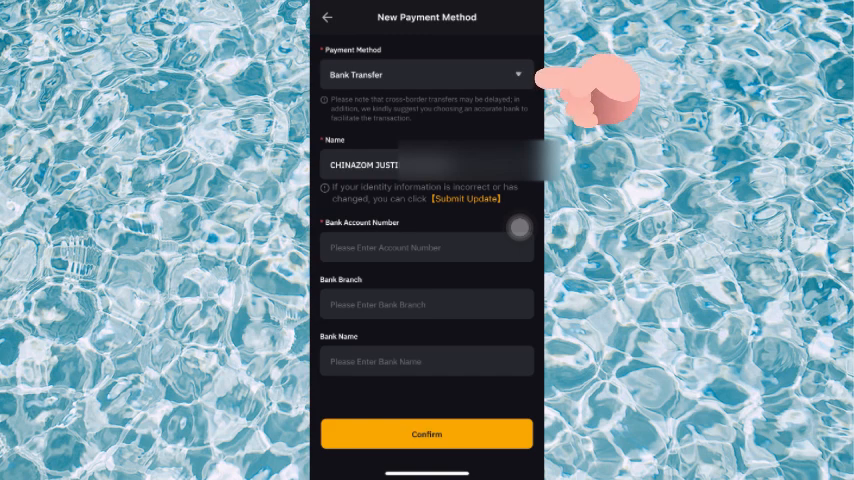
pyautogui.click(424, 74)
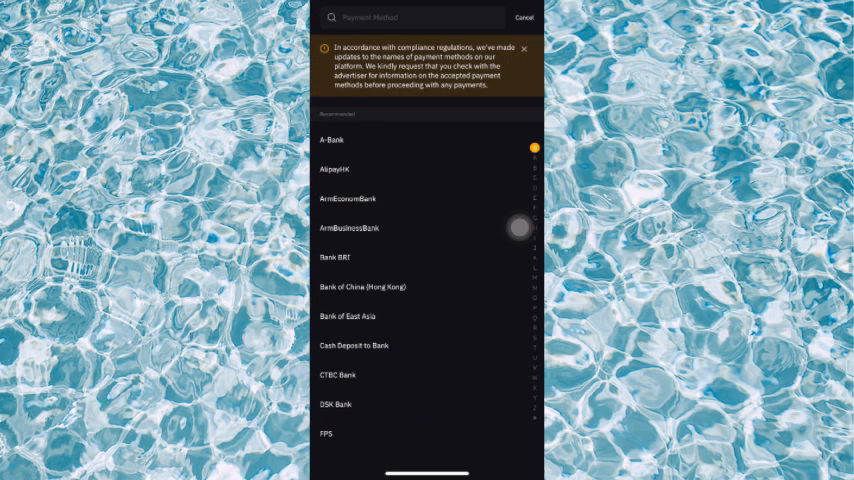
pyautogui.scroll(-3)
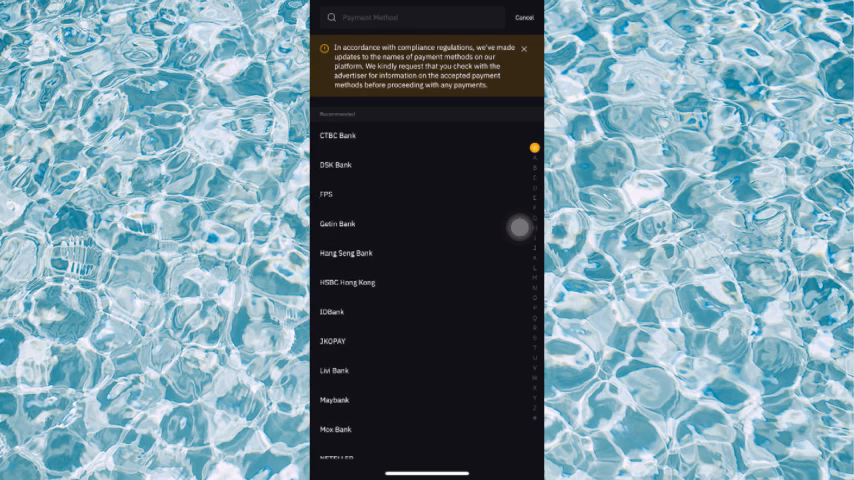
pyautogui.scroll(-3)
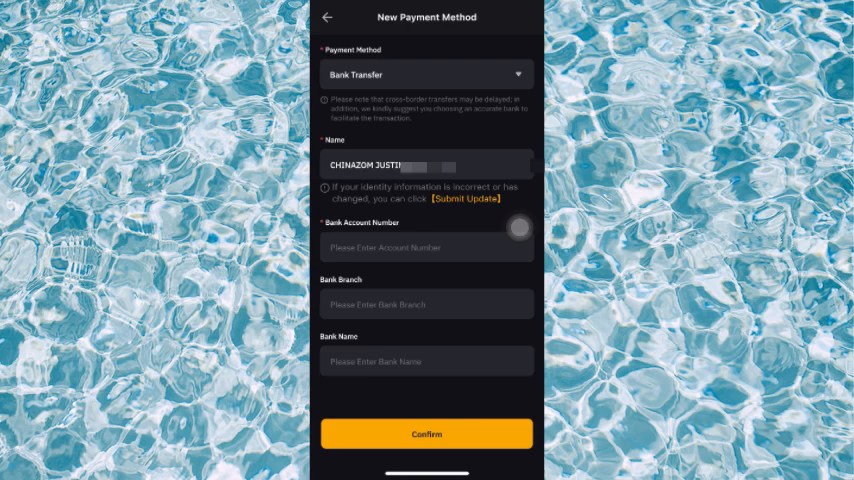
# Step: Attempt to confirm the bank transfer with the account number empty, triggering the required warning
pyautogui.click(426, 248)
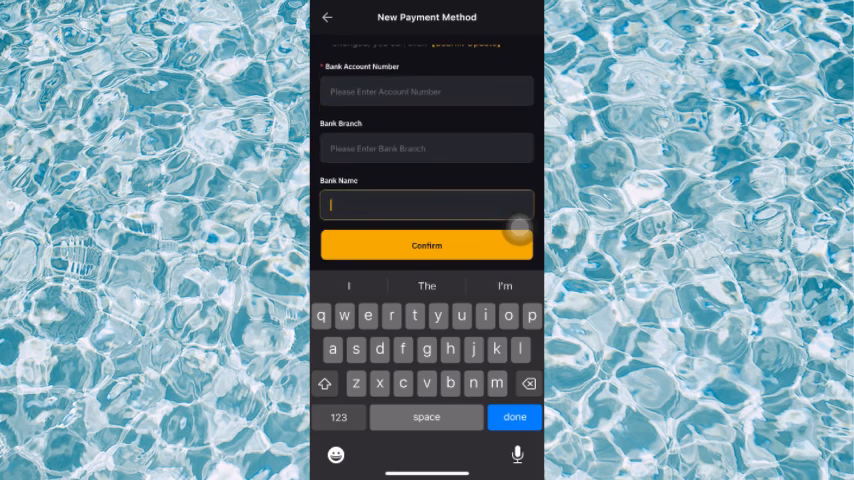
pyautogui.click(426, 244)
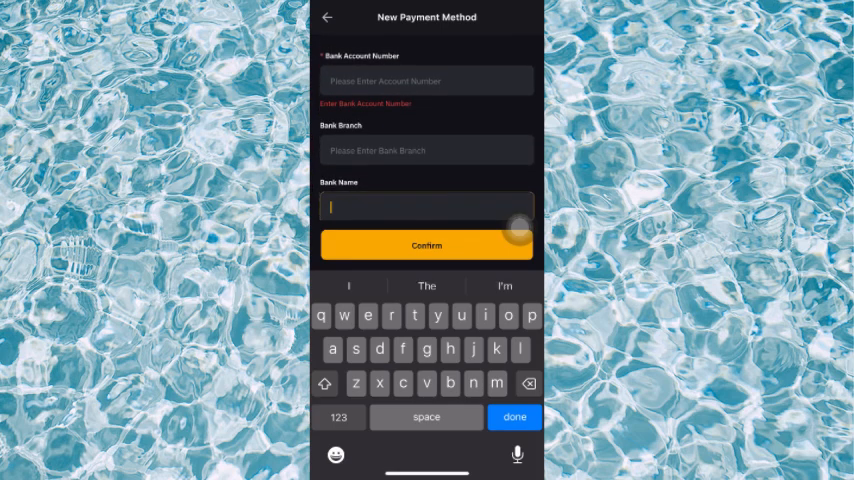